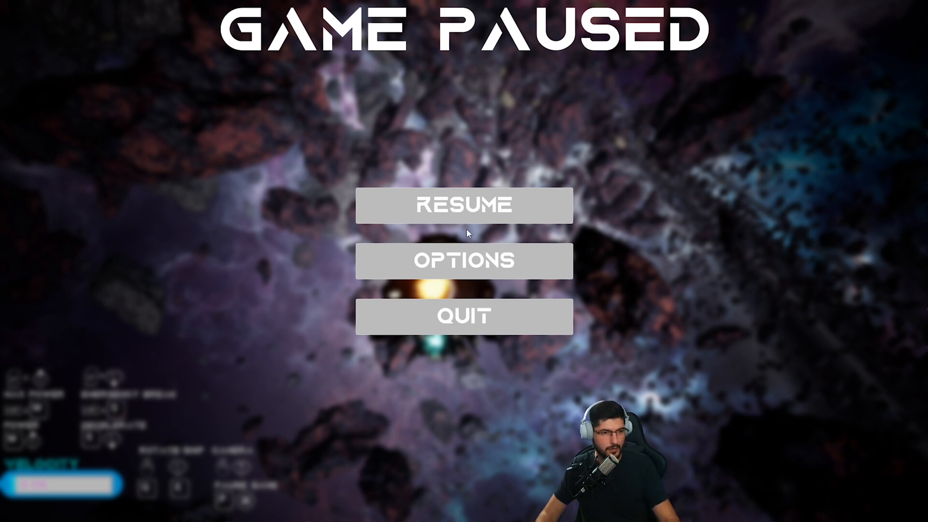
{"action": "mouse_move", "coordinate": [463, 287]}
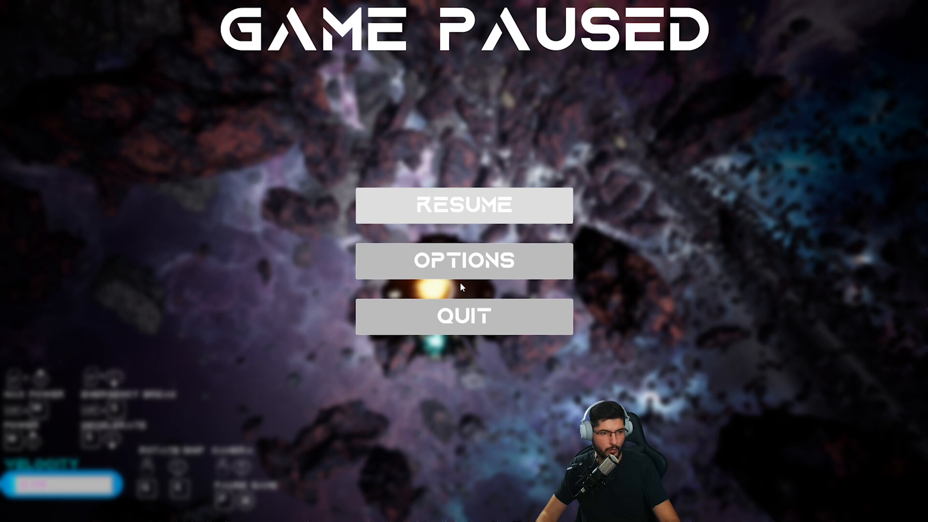
Choose OPTIONS on the Game Paused screen to show display, framerate and graphics quality settings.
{"action": "left_click", "coordinate": [464, 261]}
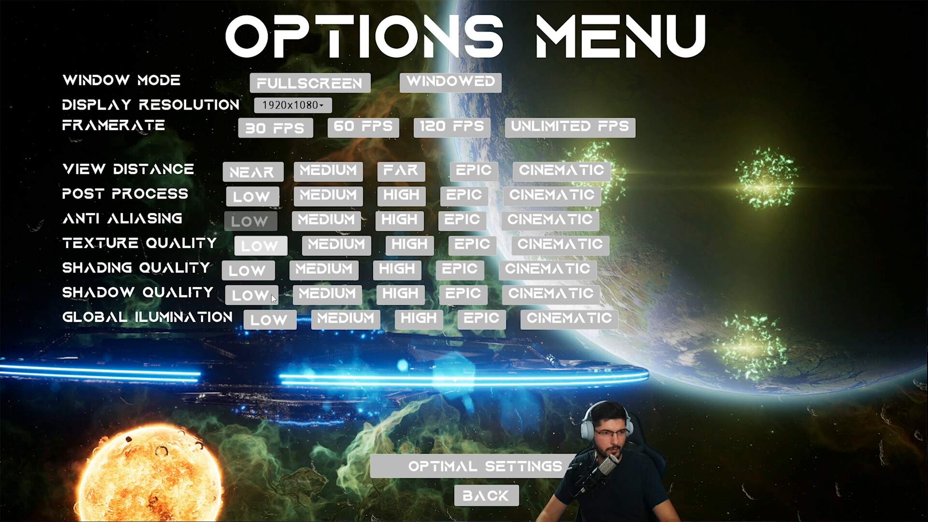
{"action": "mouse_move", "coordinate": [296, 116]}
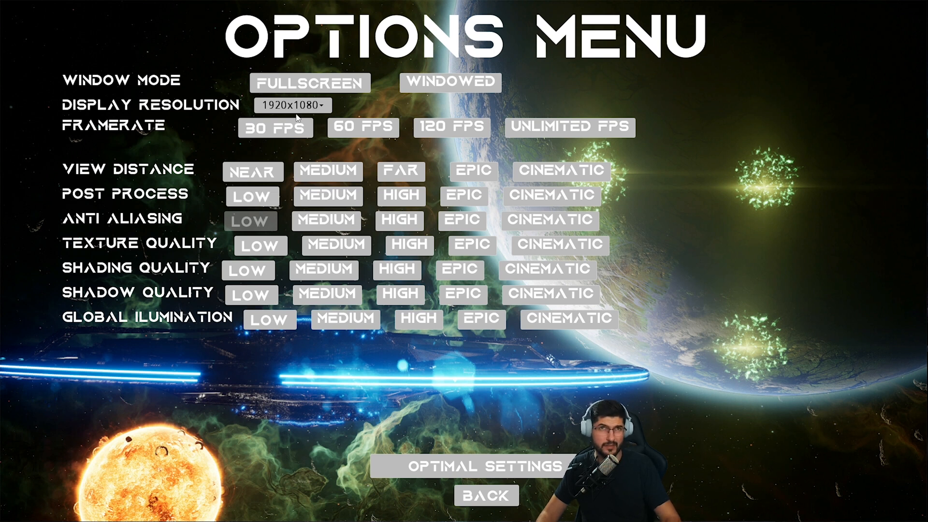
{"action": "mouse_move", "coordinate": [307, 113]}
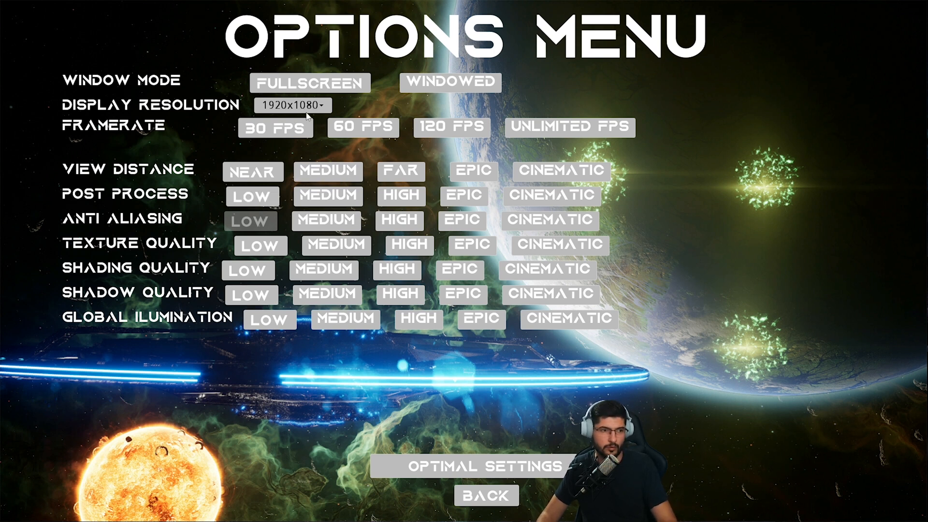
{"action": "mouse_move", "coordinate": [423, 433]}
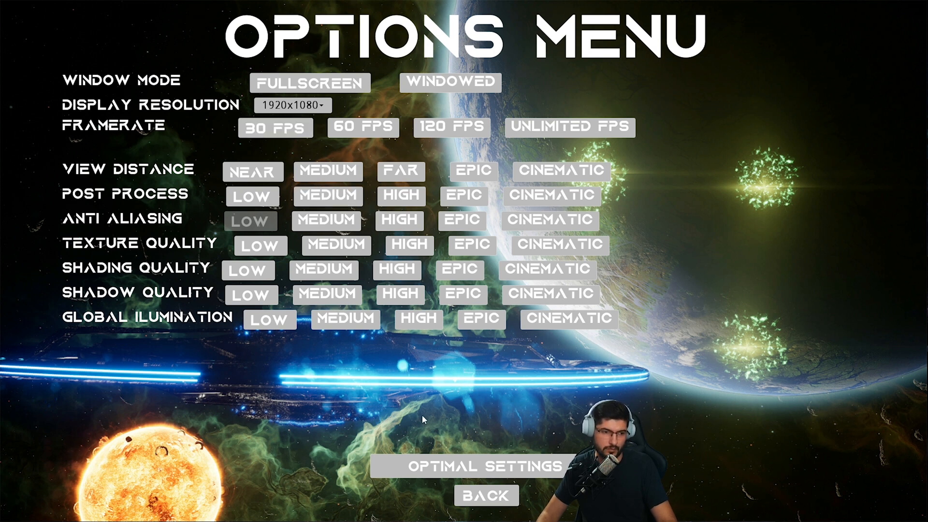
{"action": "mouse_move", "coordinate": [513, 494]}
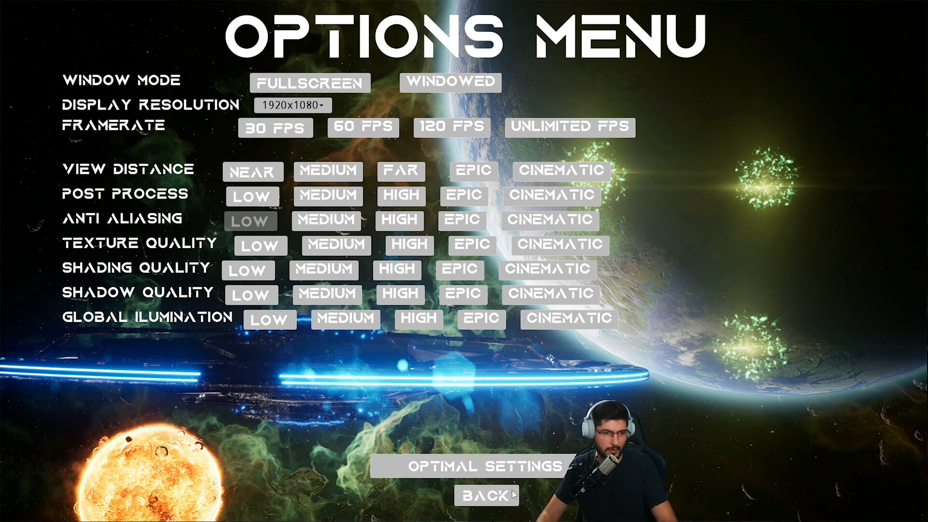
Go BACK from Options to the pause screen, then RESUME flying through the asteroid field.
{"action": "left_click", "coordinate": [484, 495]}
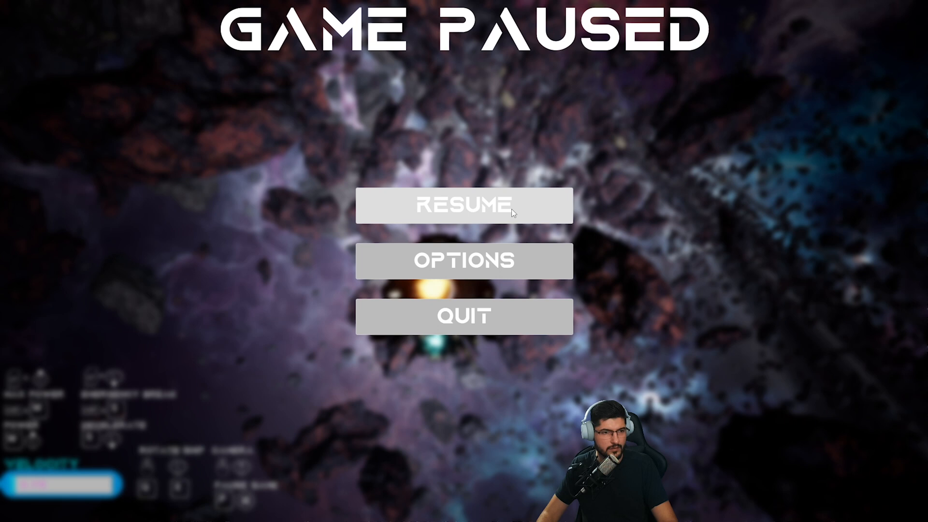
{"action": "left_click", "coordinate": [464, 206]}
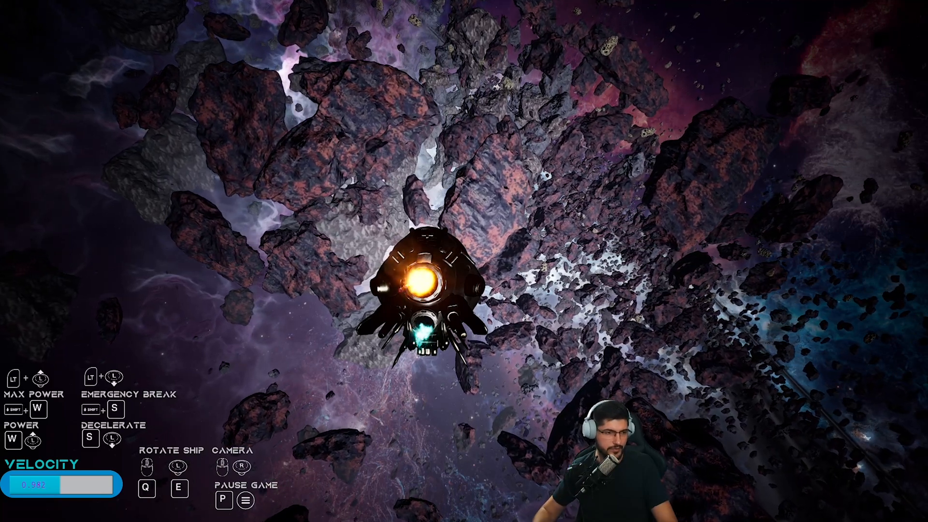
Thrust forward with W and Shift+W past the large asteroids toward the pink nebula.
{"action": "key", "text": "w"}
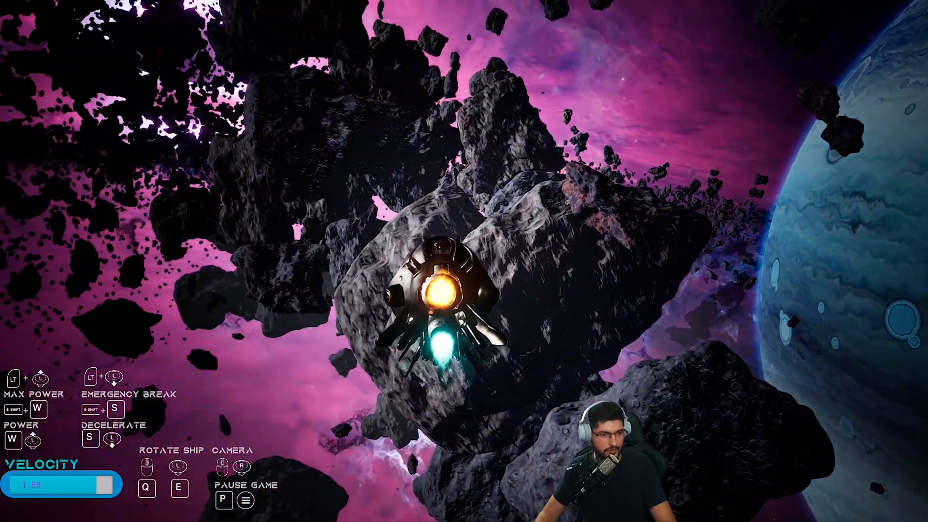
{"action": "key", "text": "W"}
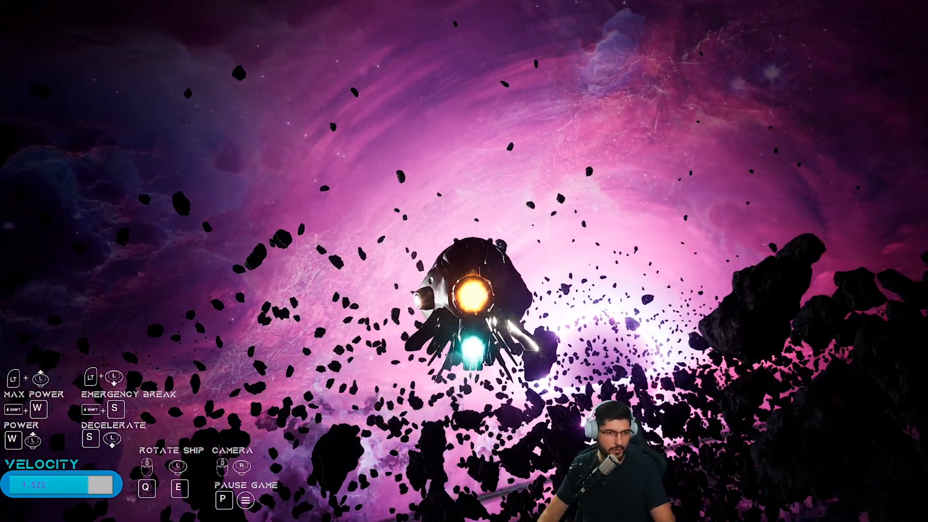
Keep thrusting past the asteroids, then let the ship drift nearly to a stop in the violet nebula.
{"action": "key", "text": "w"}
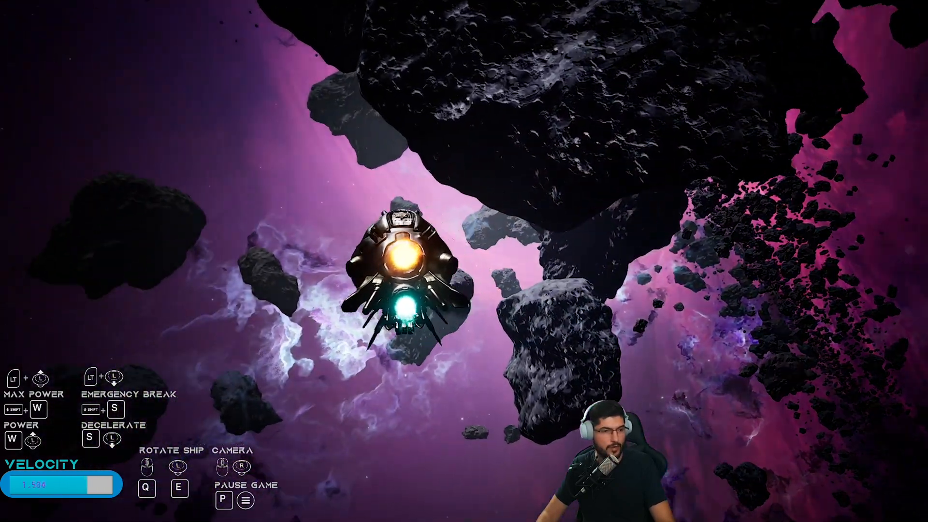
{"action": "key", "text": "w"}
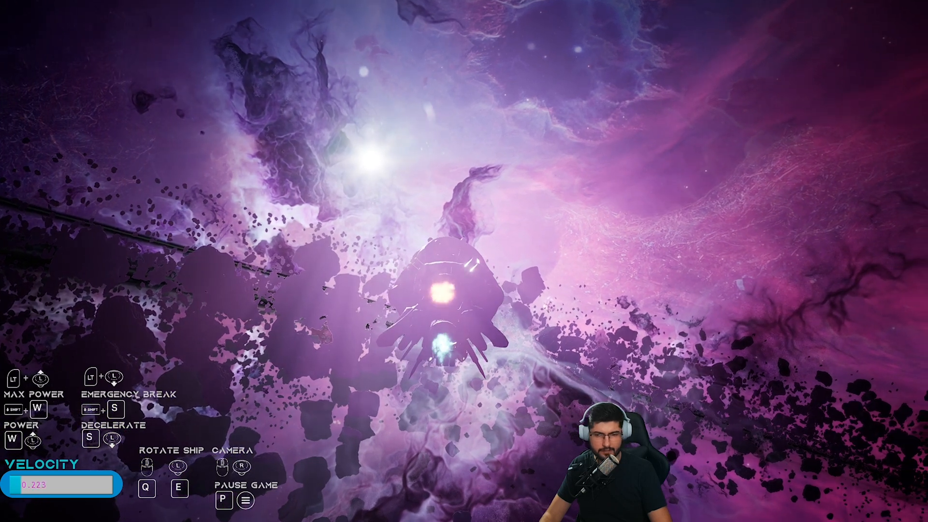
Add power with W to accelerate through the nebula debris past the bright star.
{"action": "key", "text": "W"}
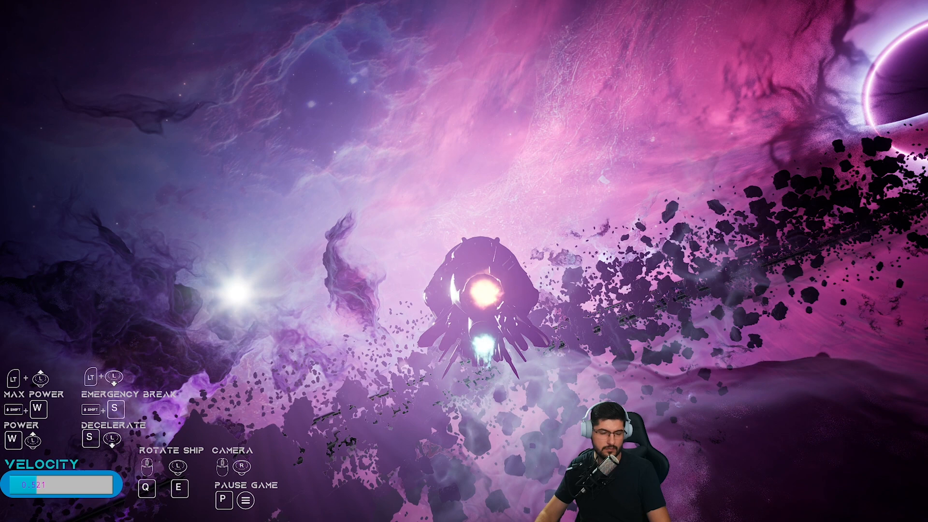
{"action": "key", "text": "W"}
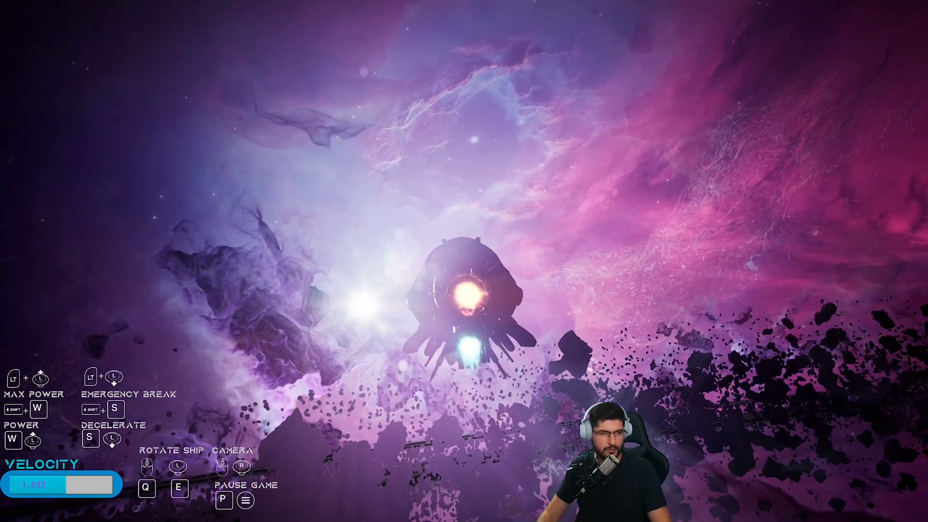